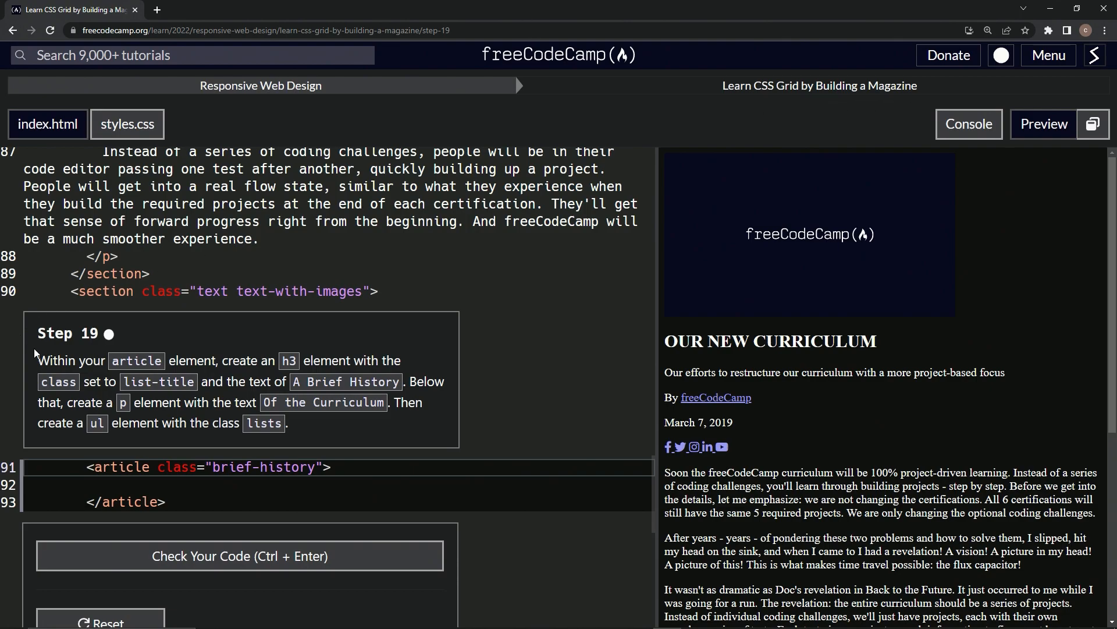
{"action": "mouse_move", "coordinate": [32, 356]}
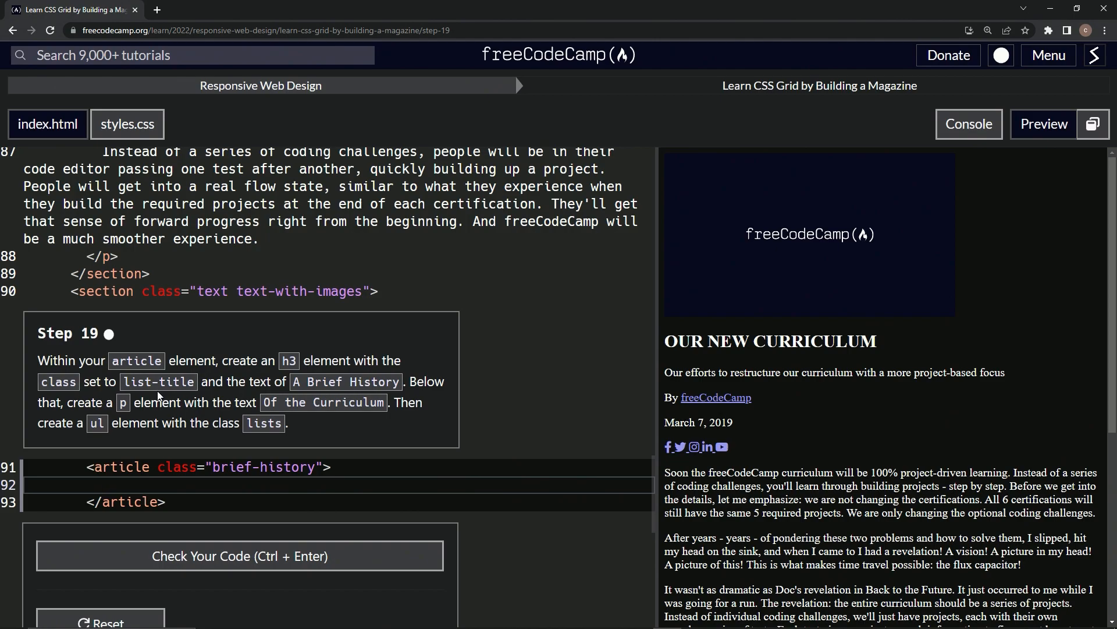
Step: Add empty <h3></h3>, <p></p> and <ul></ul> tags on separate lines inside the article
{"action": "type", "text": "<h3"}
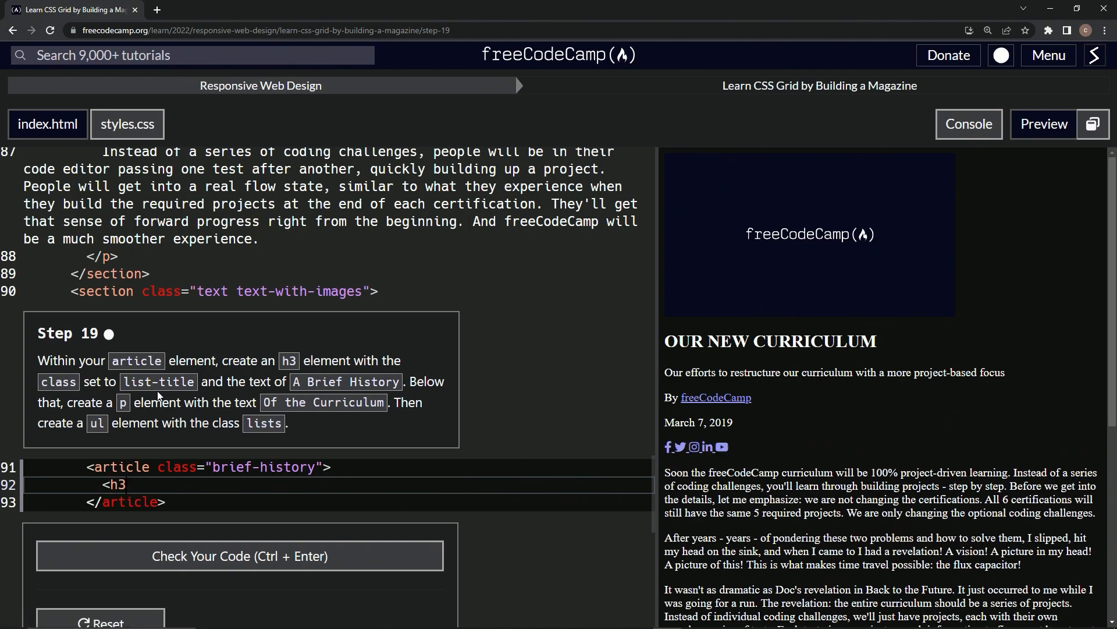
{"action": "type", "text": "></h"}
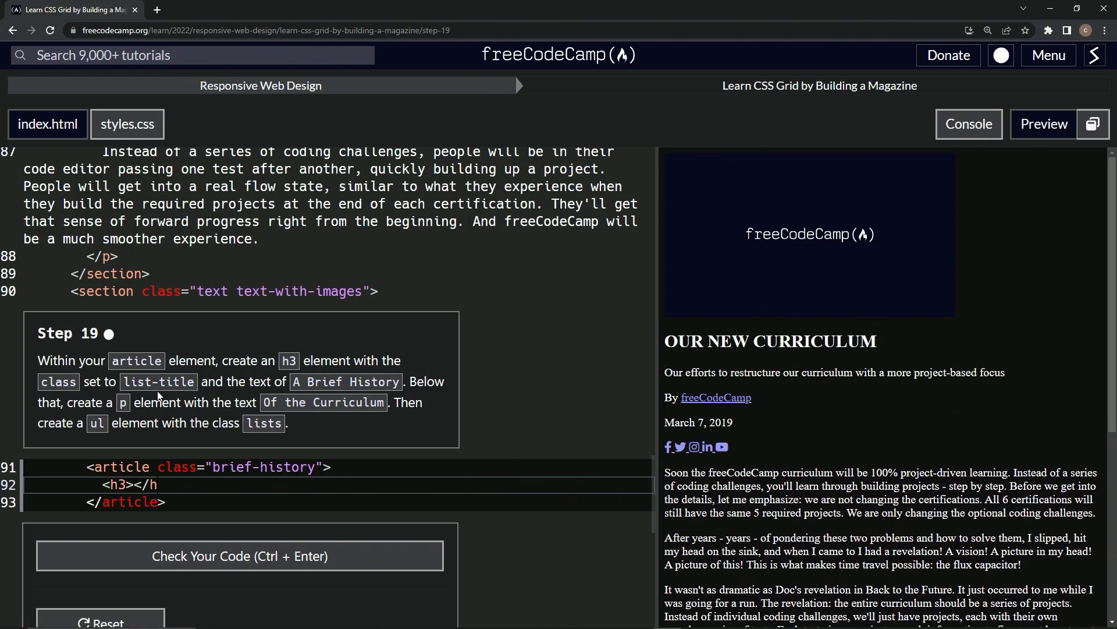
{"action": "type", "text": "3>"}
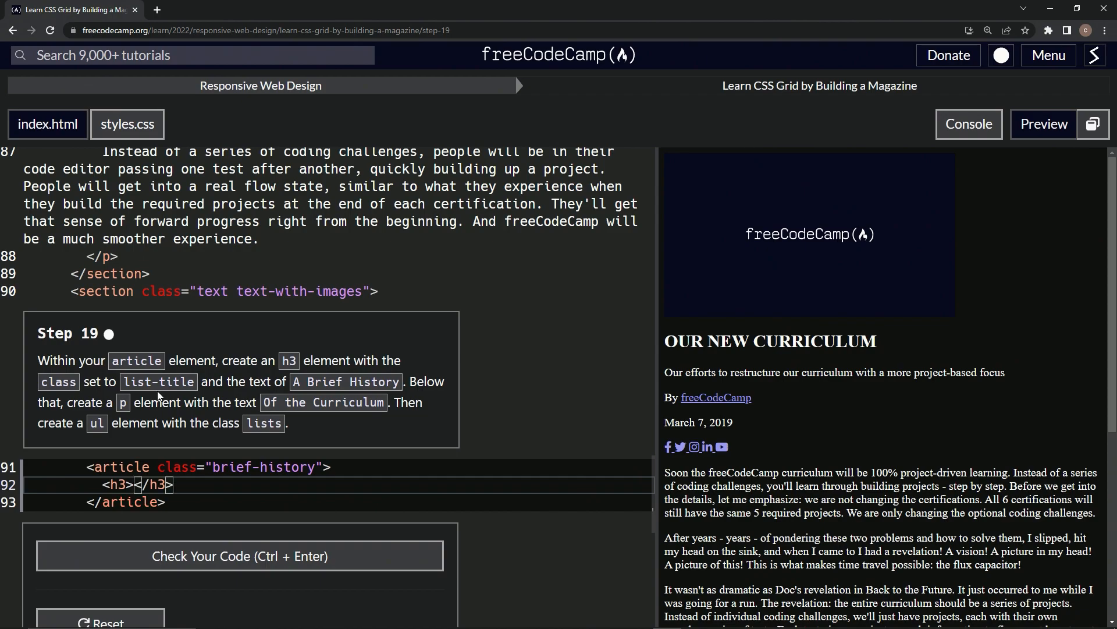
{"action": "mouse_move", "coordinate": [199, 389]}
{"action": "type", "text": "<p"}
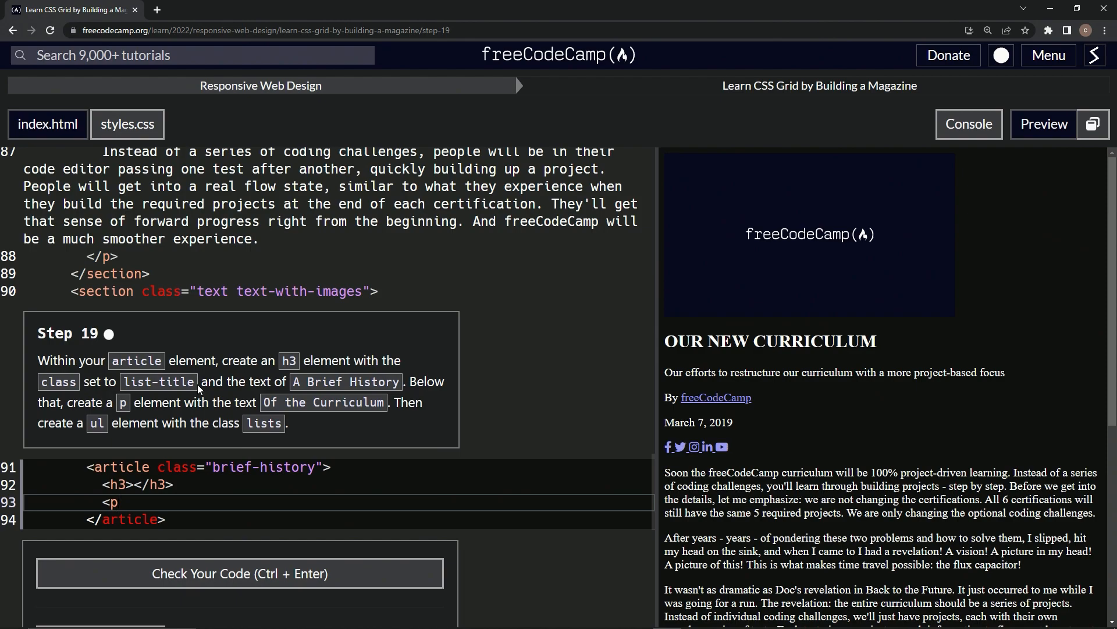
{"action": "type", "text": "></p>"}
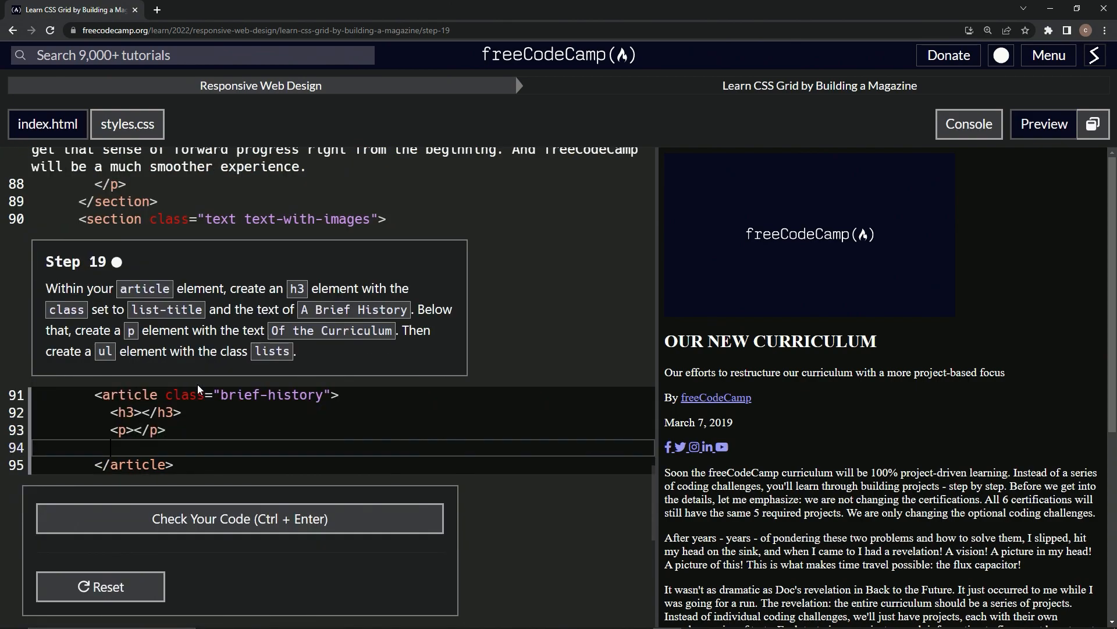
{"action": "type", "text": "<ul></ul>"}
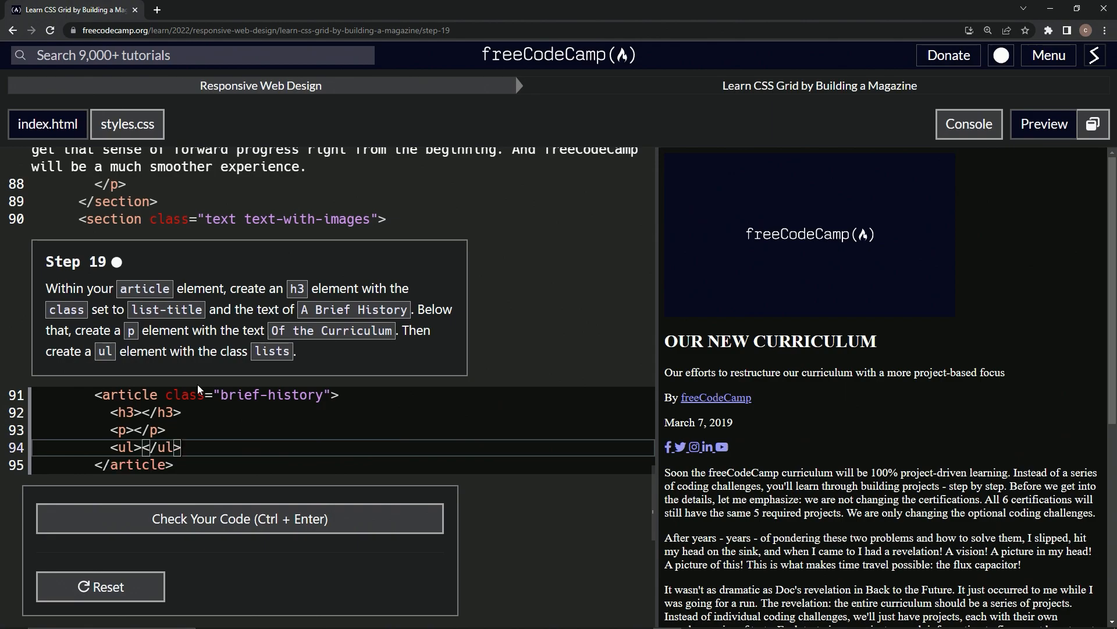
{"action": "mouse_move", "coordinate": [85, 329]}
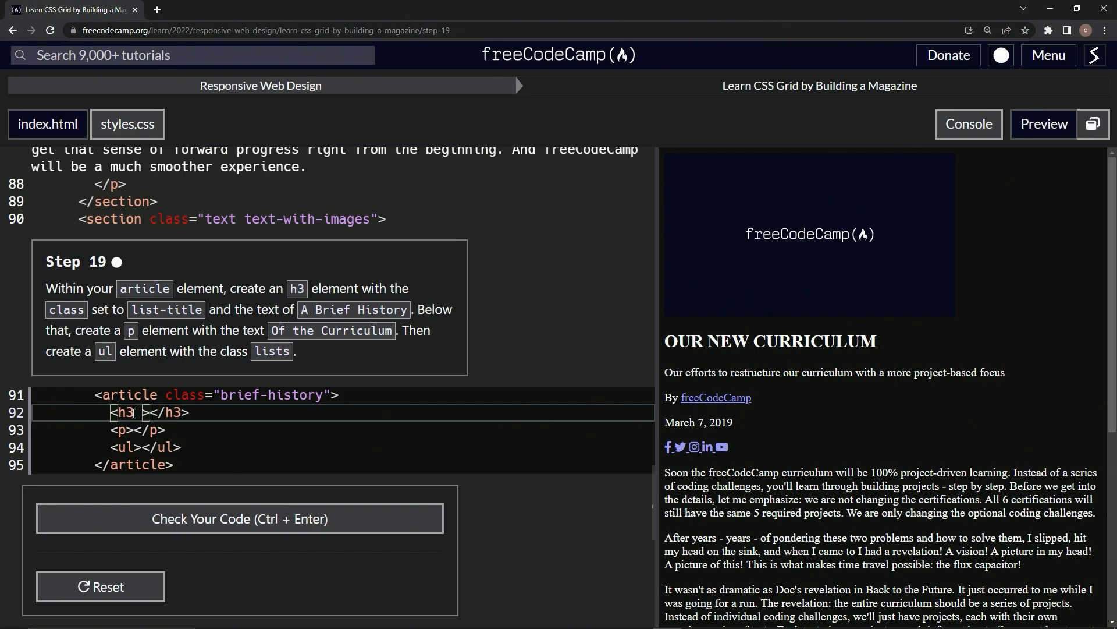
Step: Give the ul the class 'lists', leaving the h3 class empty, and grab 'Of the Curriculum' from the instructions
{"action": "type", "text": "ckass='"}
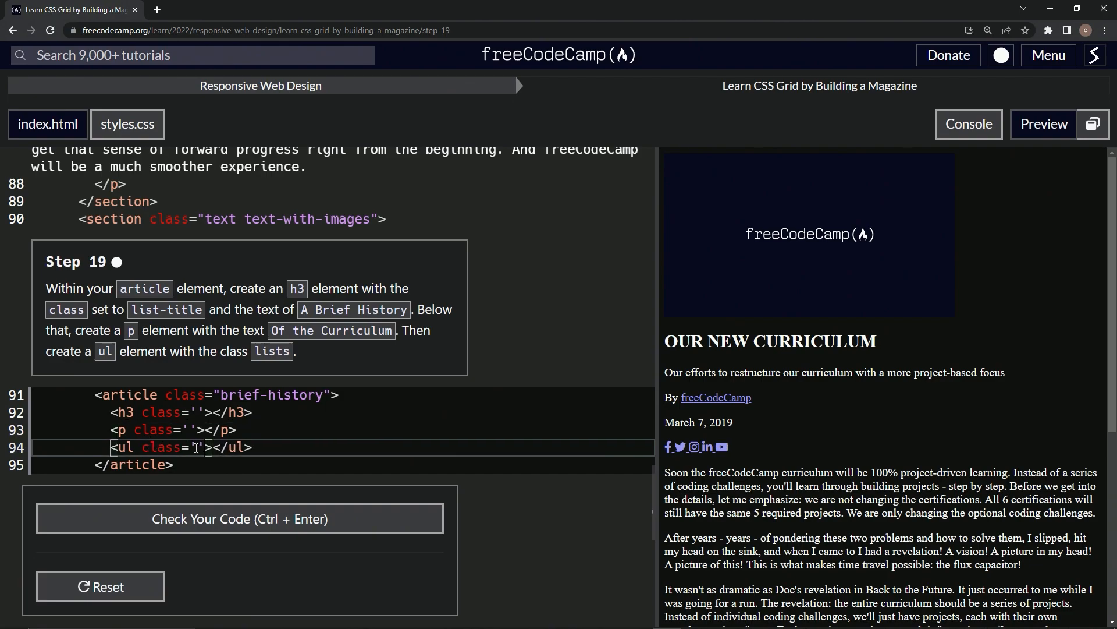
{"action": "type", "text": "ists"}
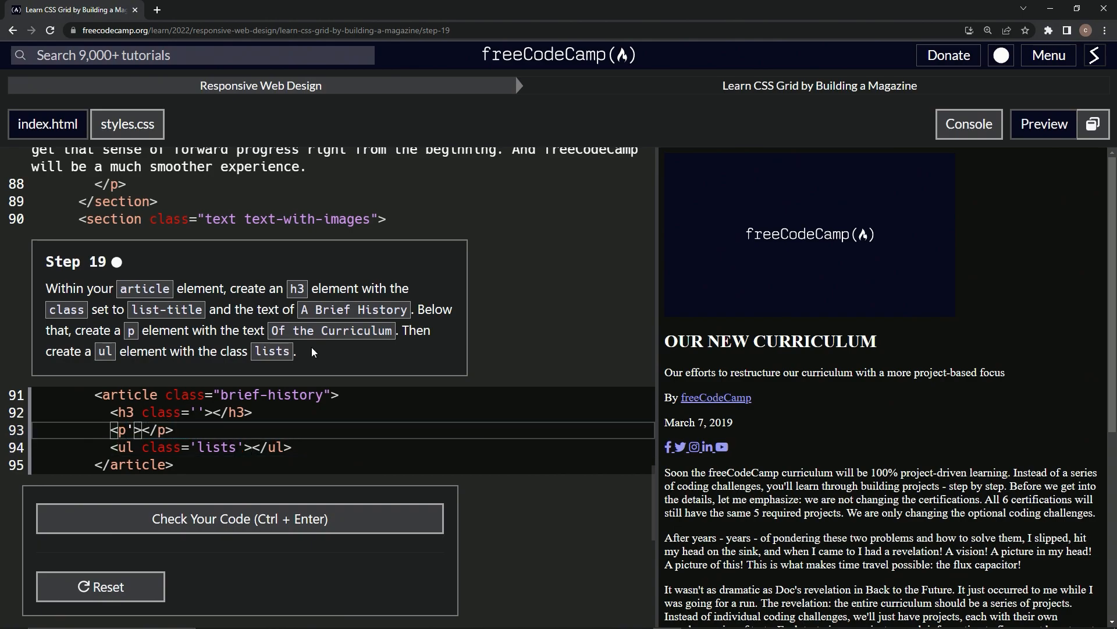
{"action": "double_click", "coordinate": [331, 329]}
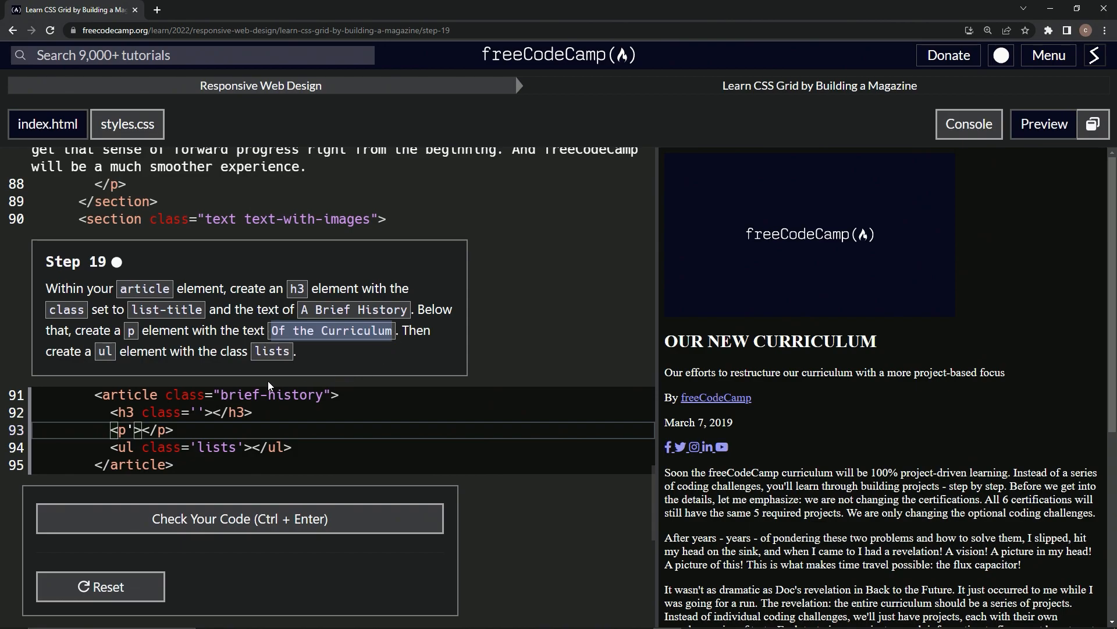
Step: Fill the p with 'Of the Curriculum', set the h3 class to 'list-title' and its text to 'A Brief History'
{"action": "type", "text": "Of the Curriculum"}
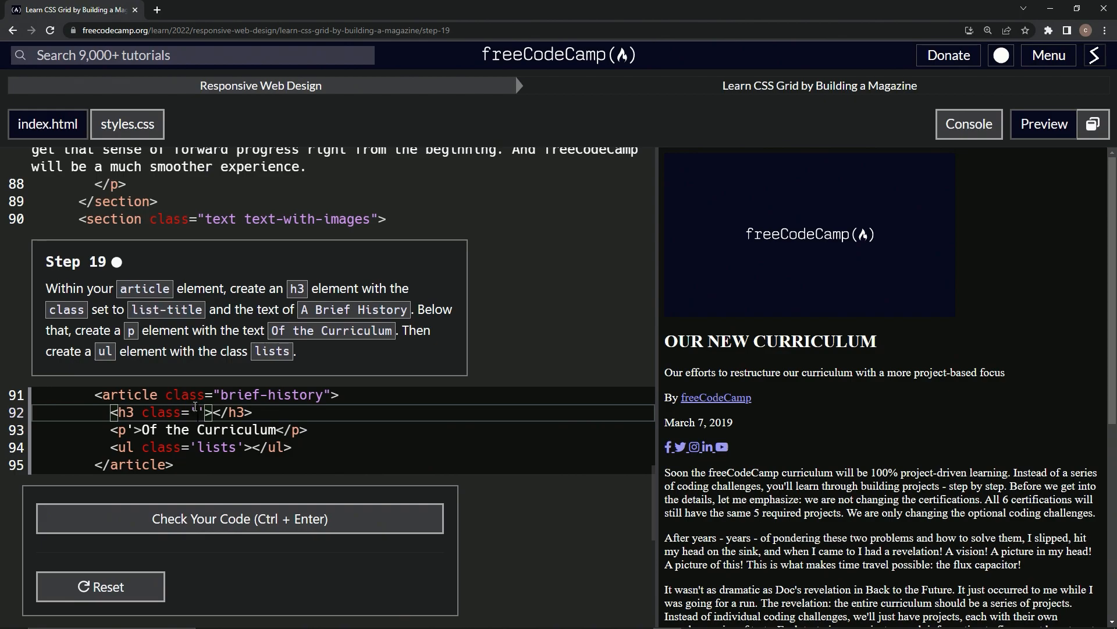
{"action": "type", "text": "list-title"}
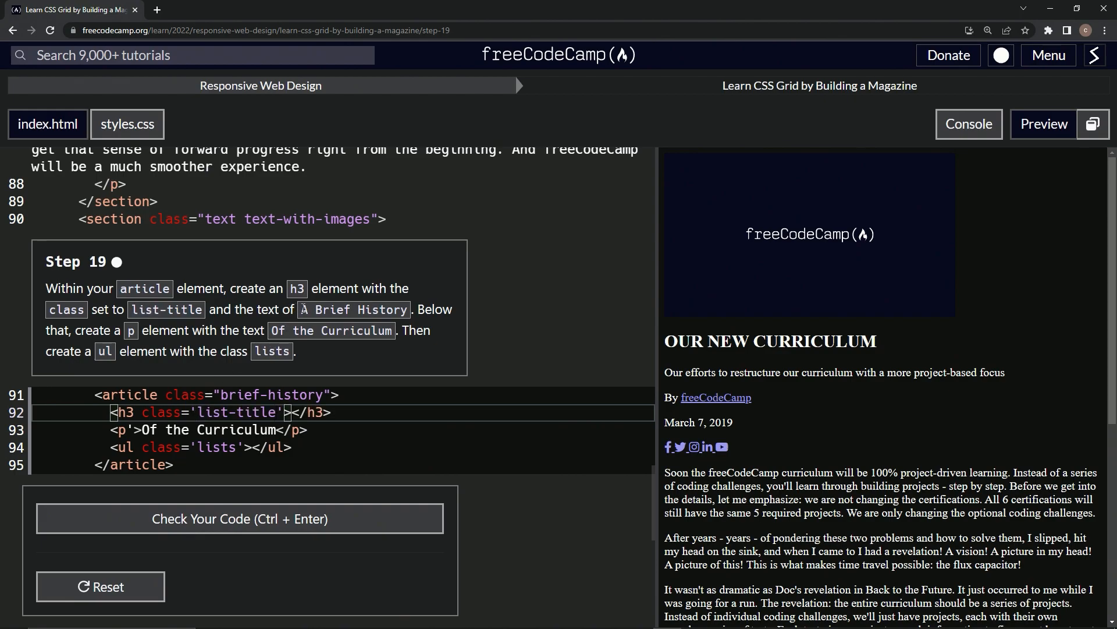
{"action": "double_click", "coordinate": [353, 310]}
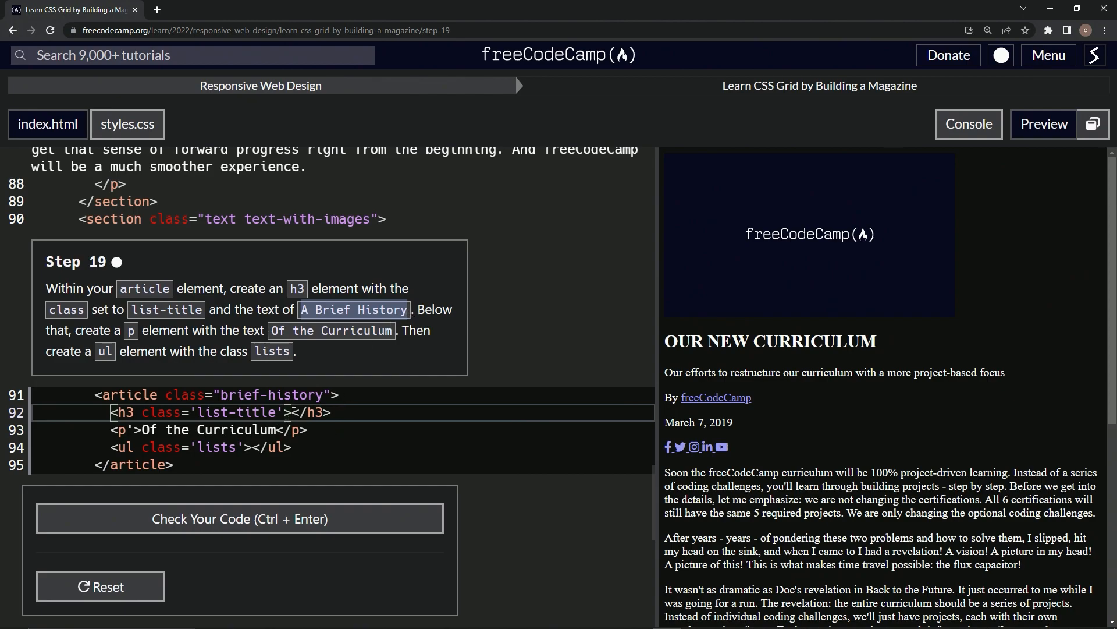
{"action": "type", "text": "A Brief History"}
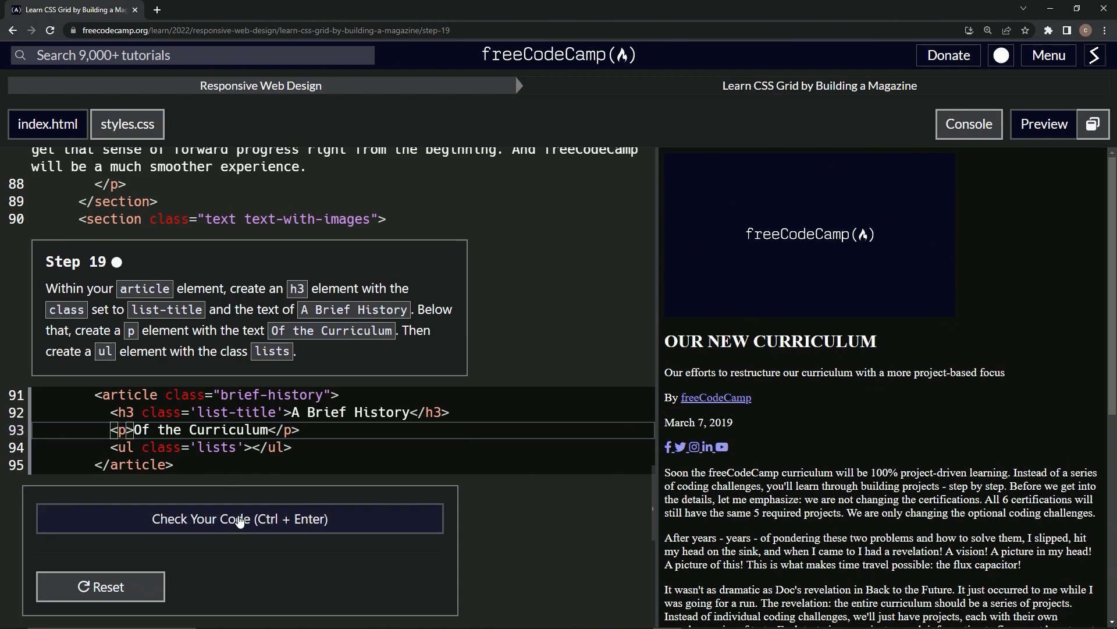
Step: Check the code so step 19 passes, then submit and advance to step 20
{"action": "left_click", "coordinate": [239, 518]}
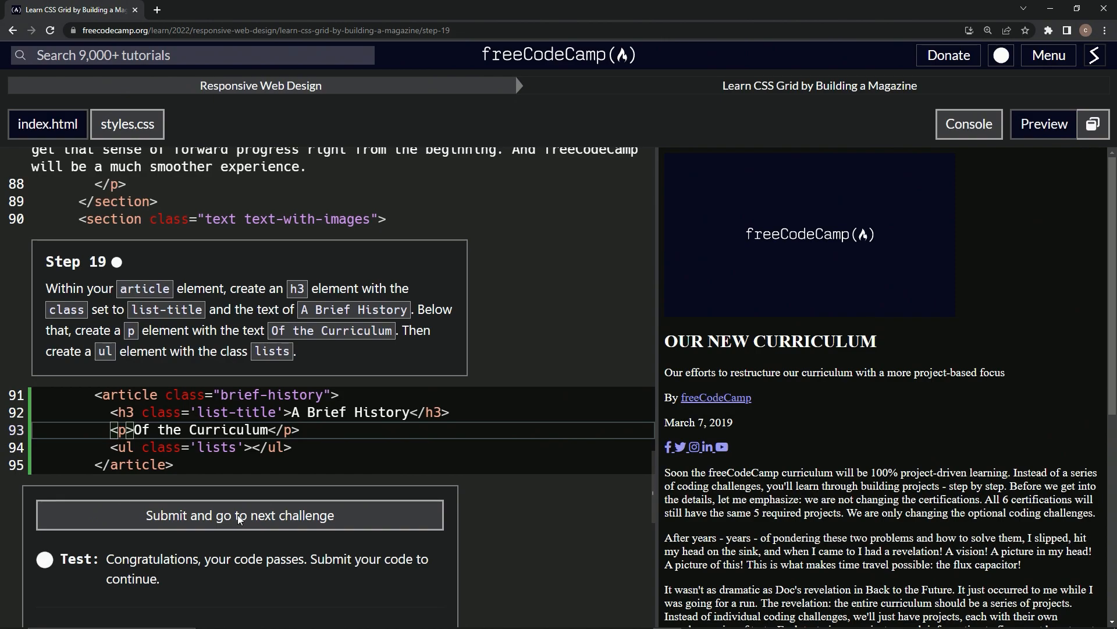
{"action": "left_click", "coordinate": [240, 515]}
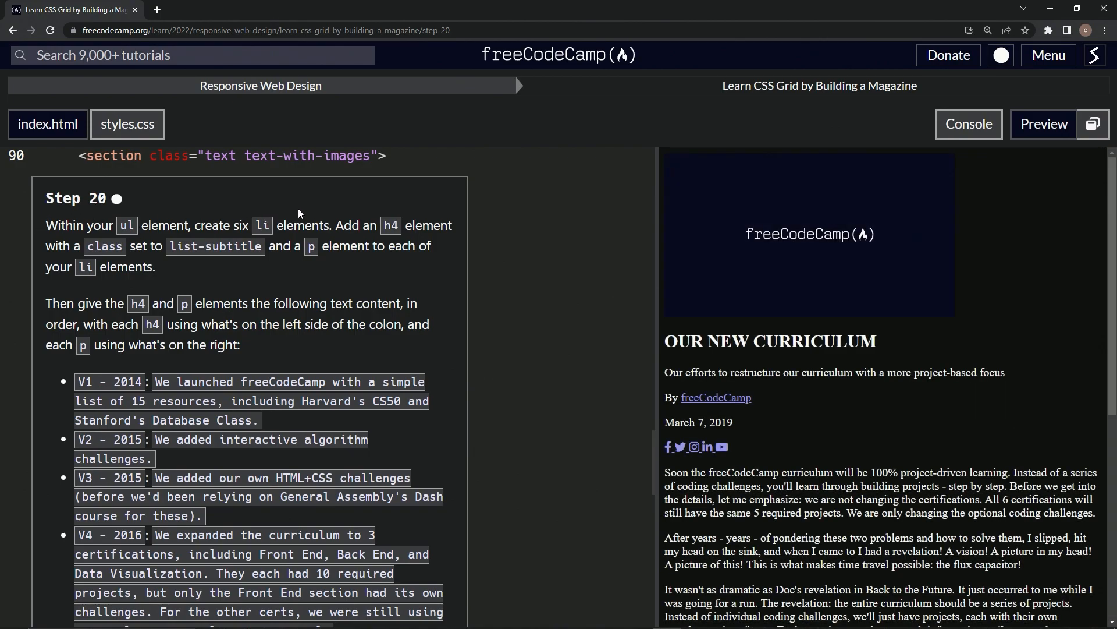
{"action": "mouse_move", "coordinate": [450, 205]}
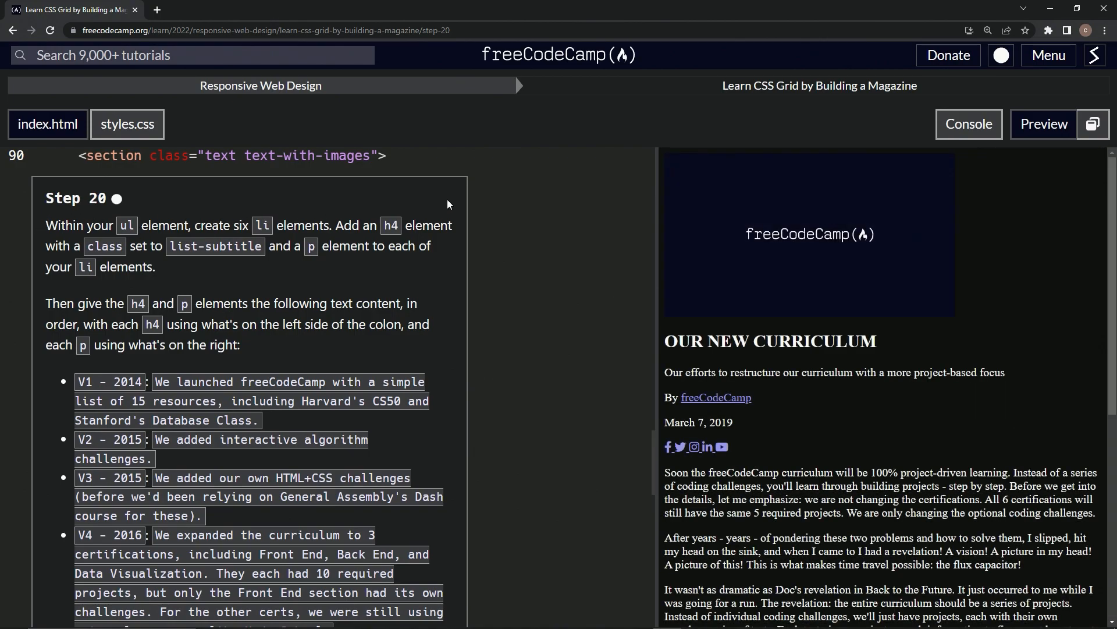